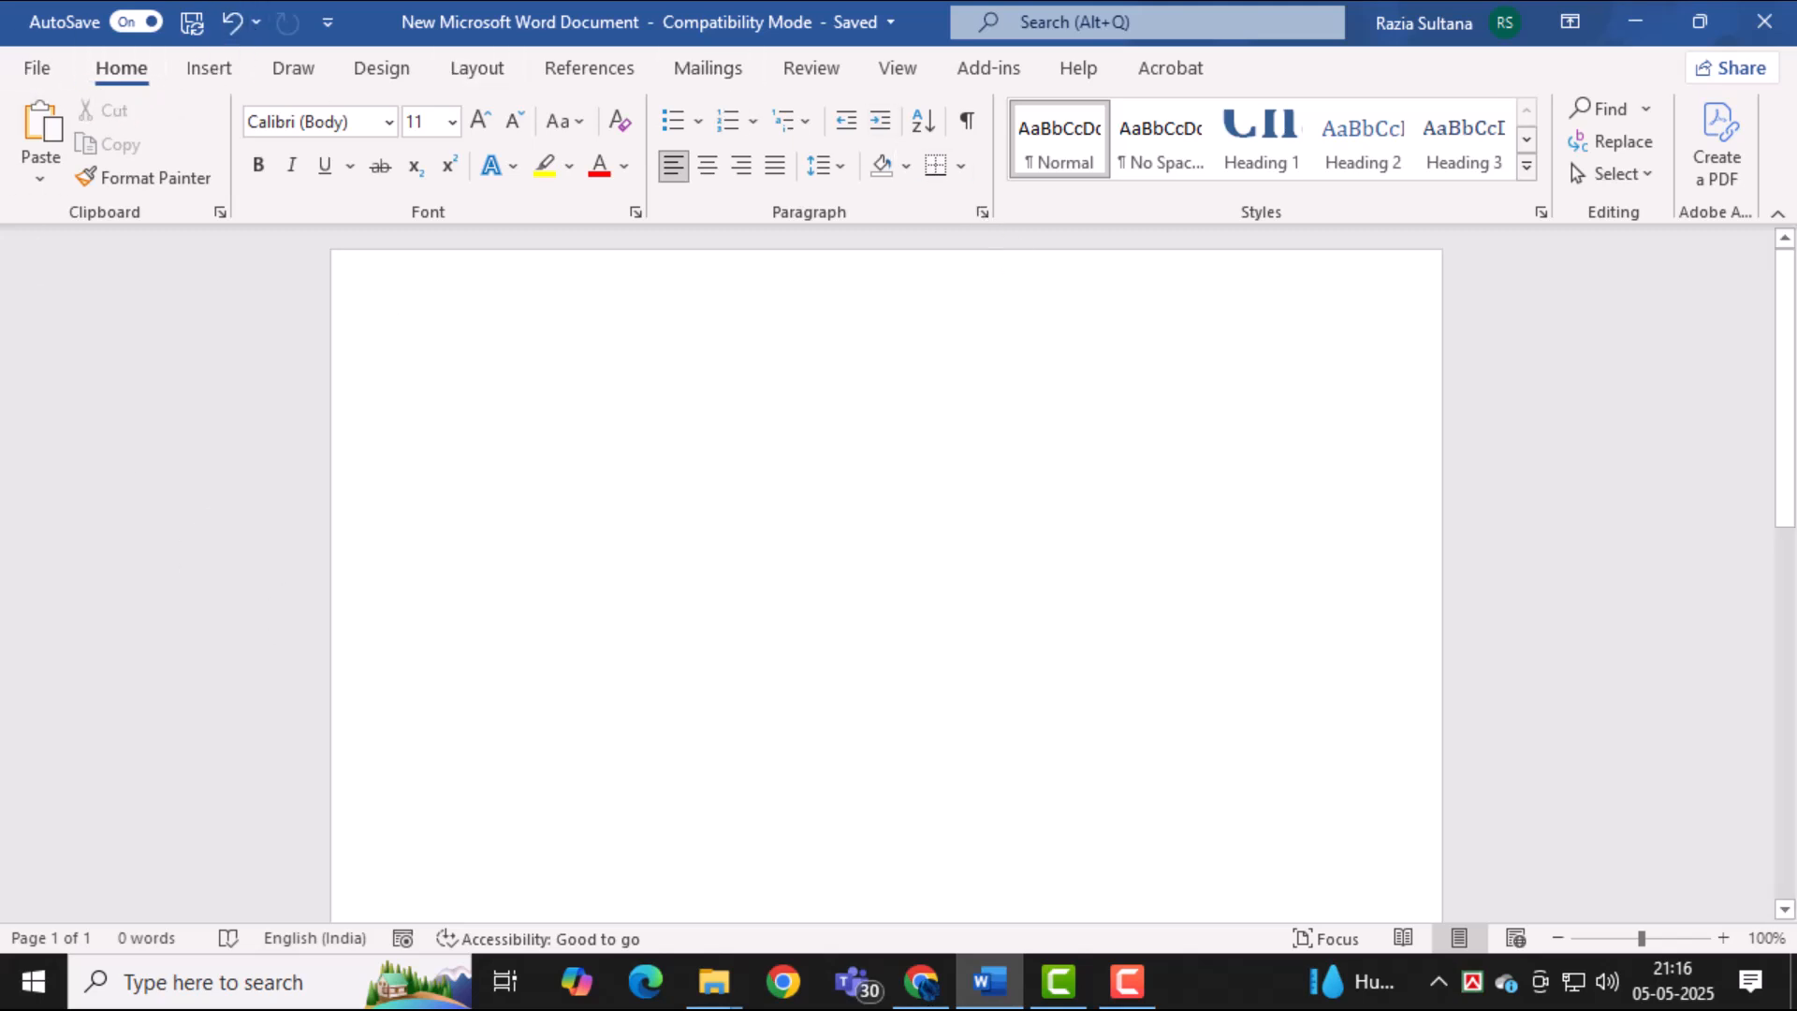
Switch to the Insert ribbon and place the cursor at the start of the blank page
click(207, 67)
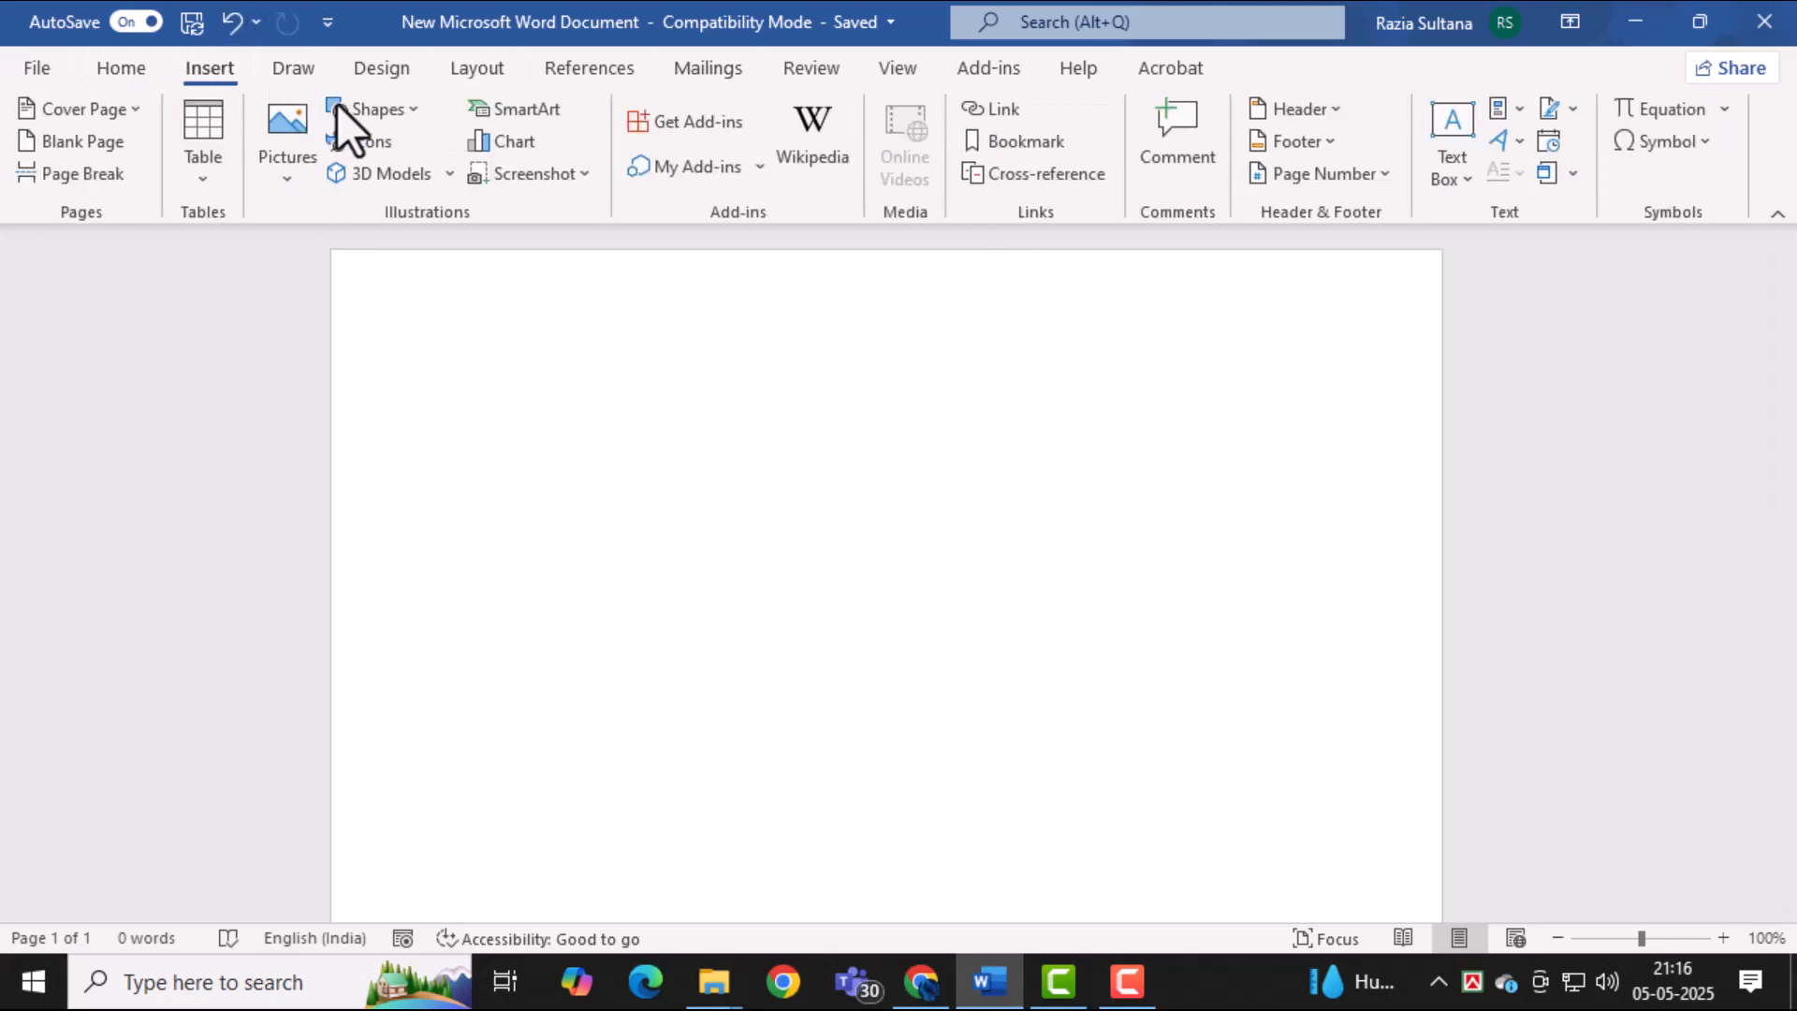
click(287, 137)
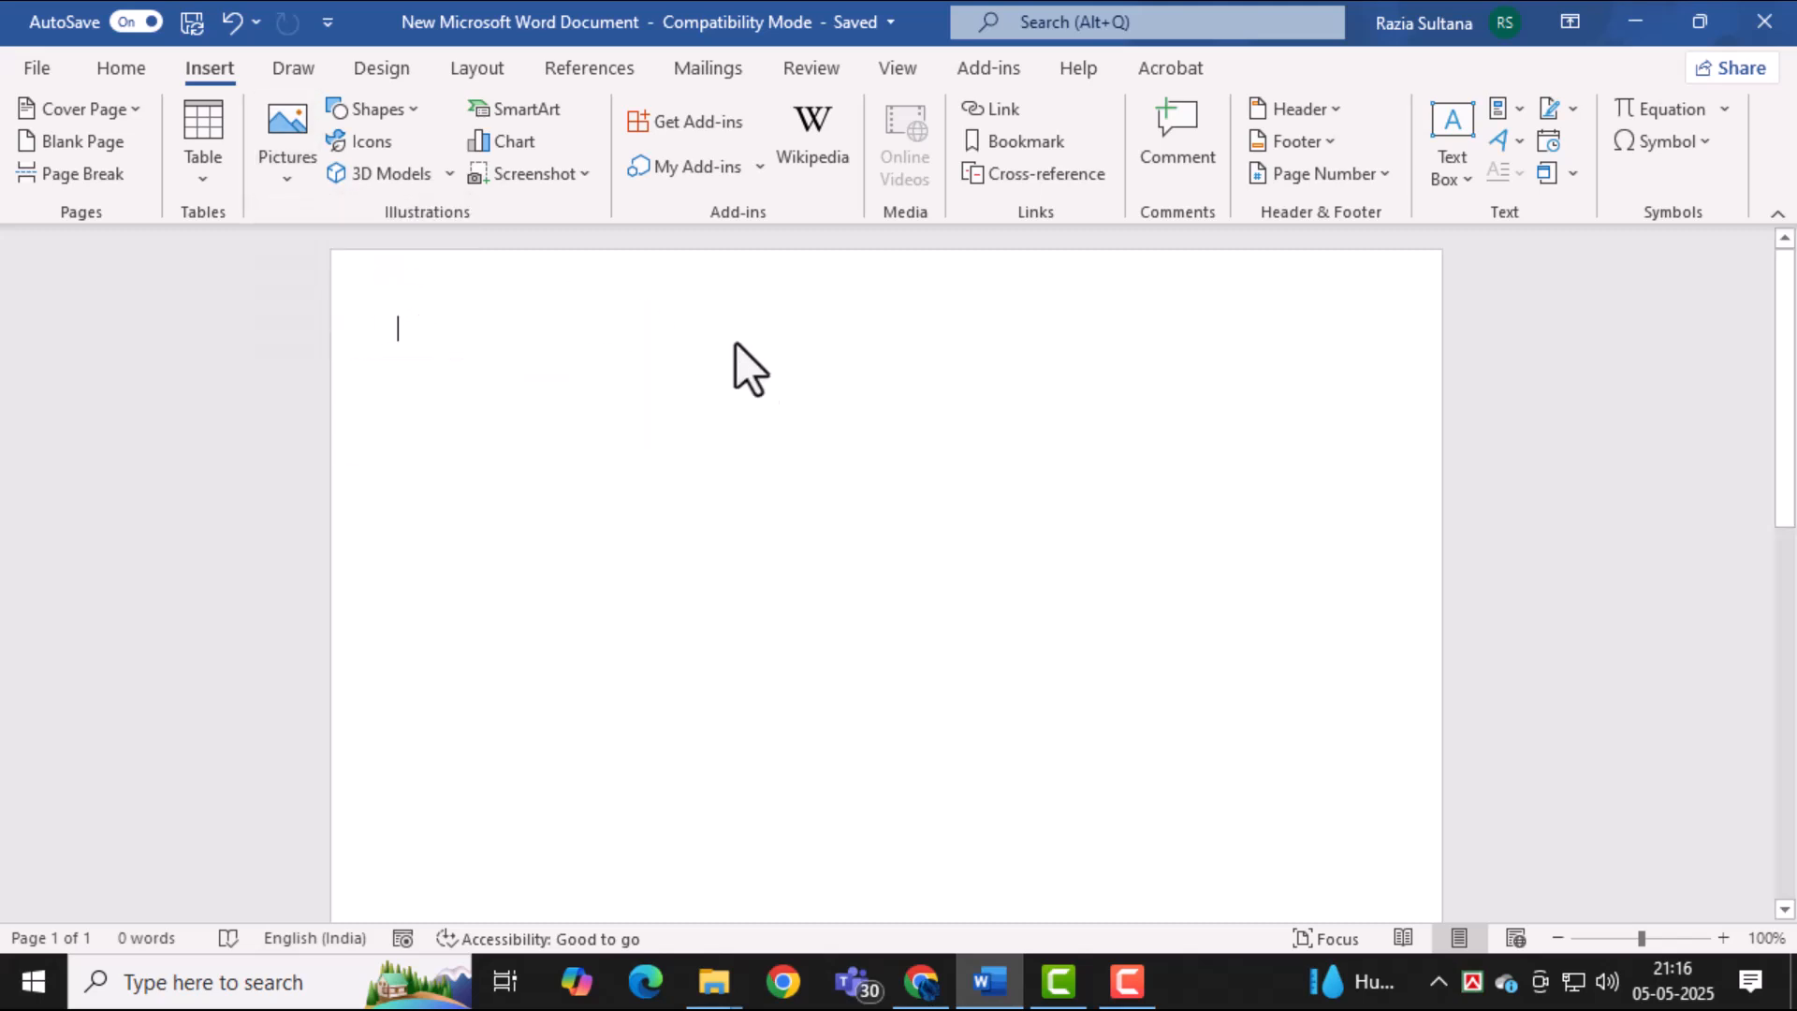
Insert the moonlit lakeside photo with the wooden jetty from this device
click(286, 136)
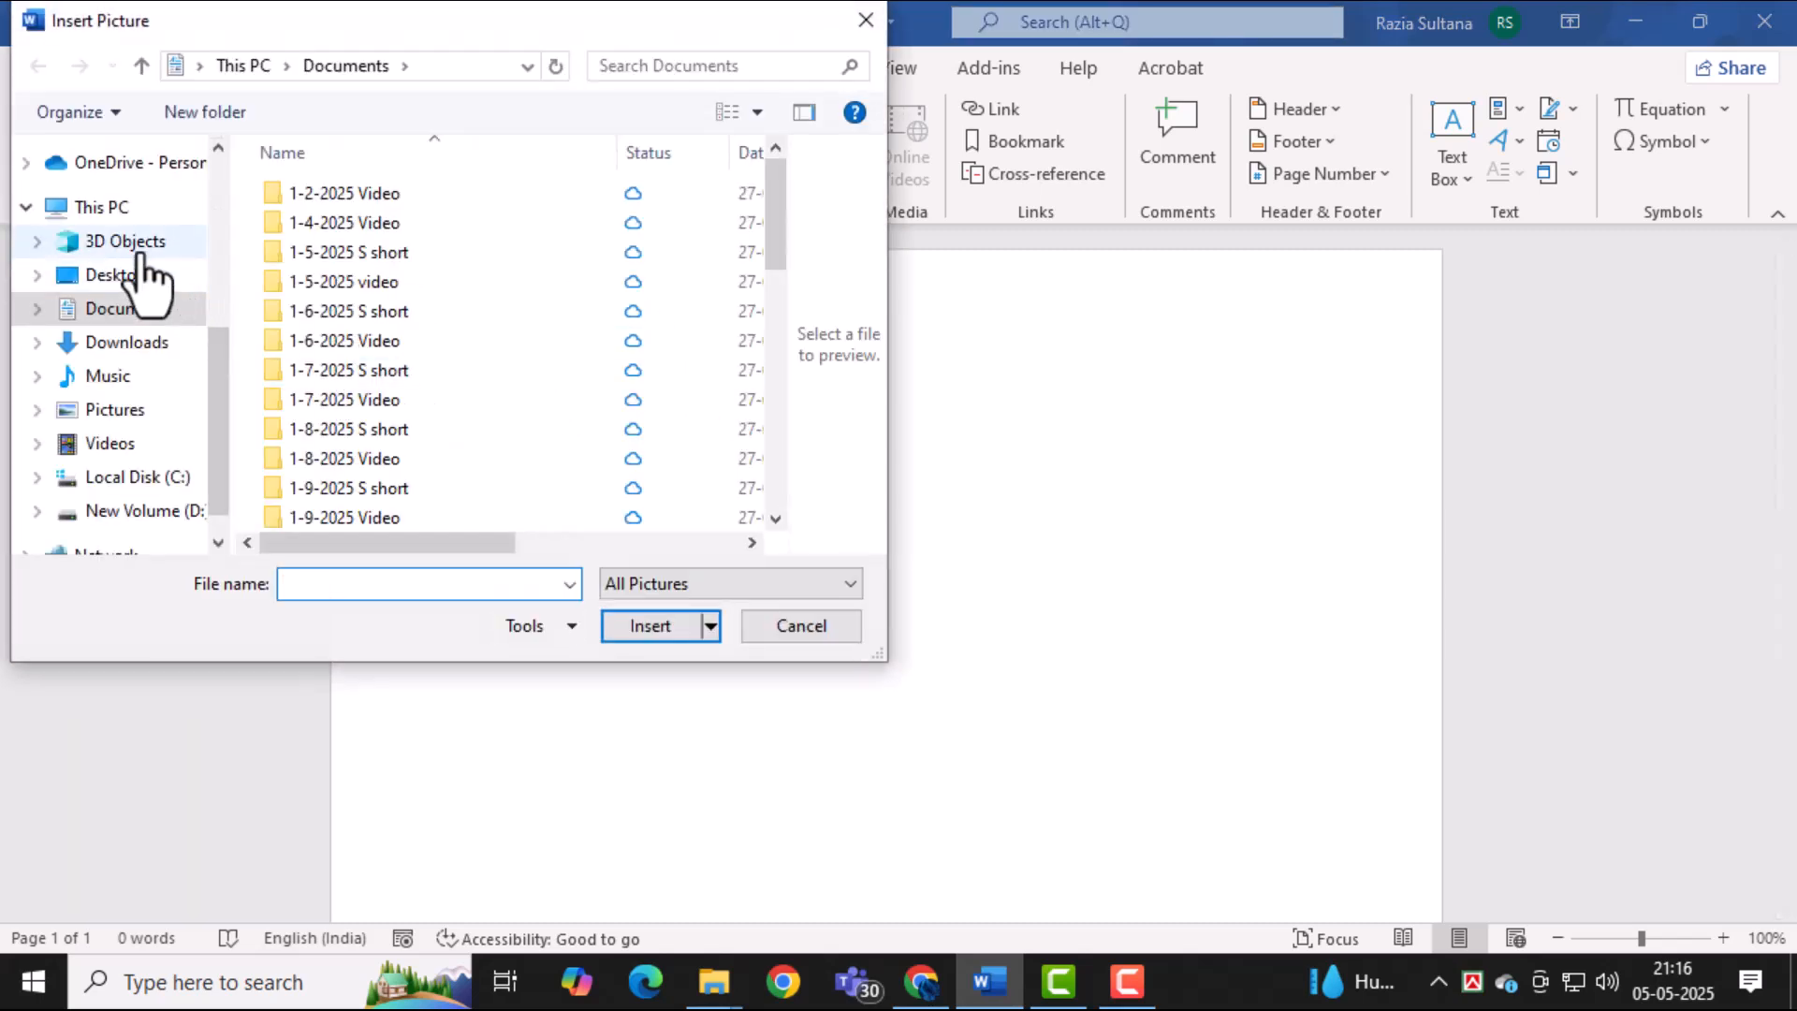
click(123, 242)
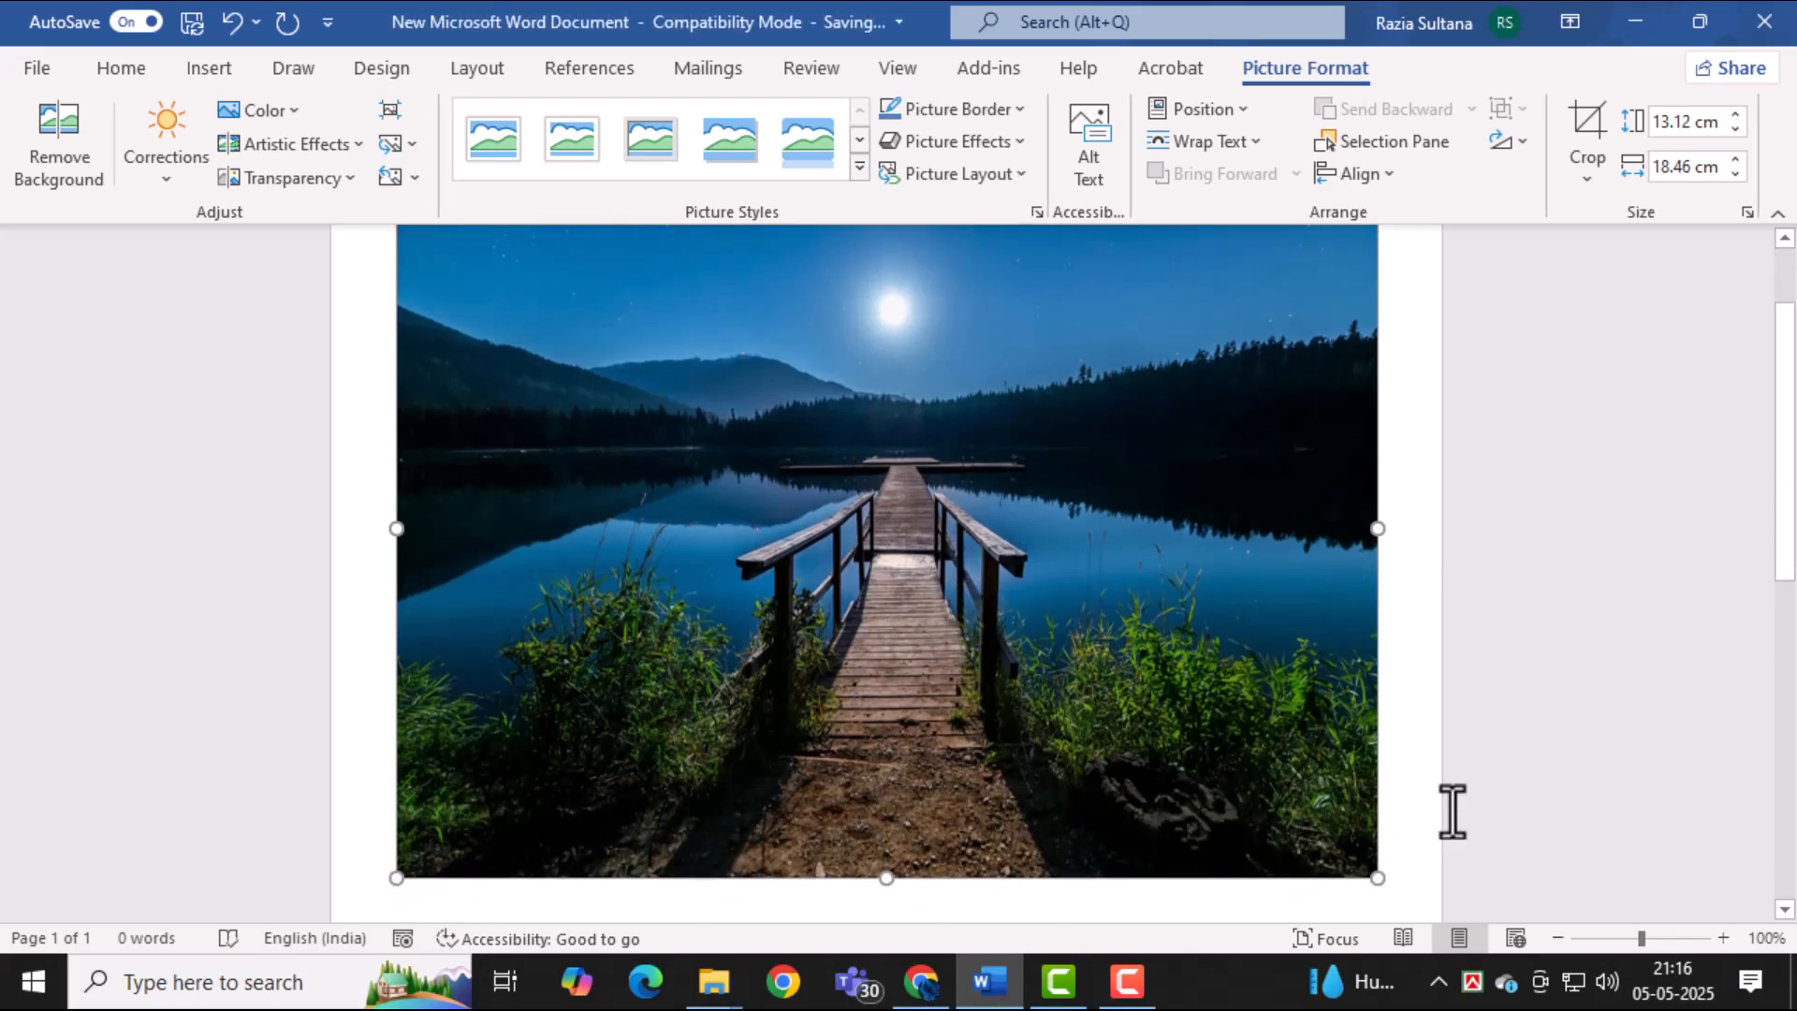
Resize the lakeside photo from its corner to about 13.39 cm tall by 18.85 cm wide
drag(1376, 878, 1331, 844)
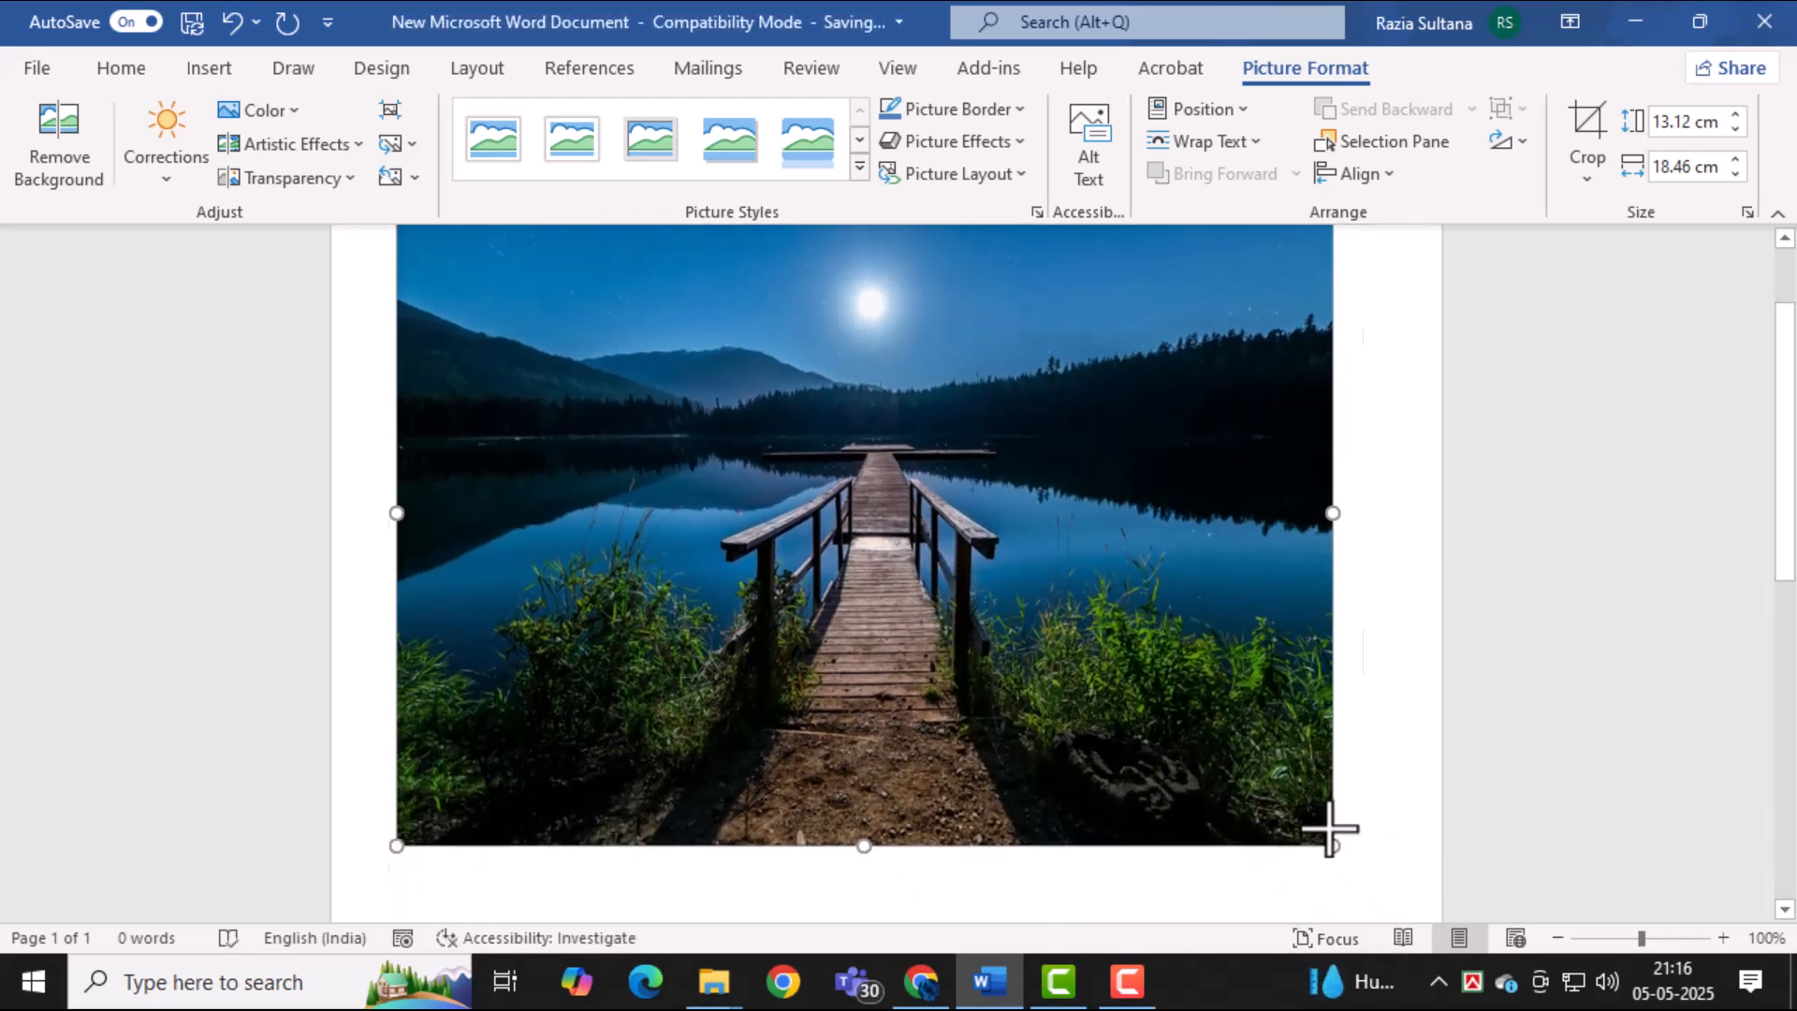
drag(1330, 846, 1351, 878)
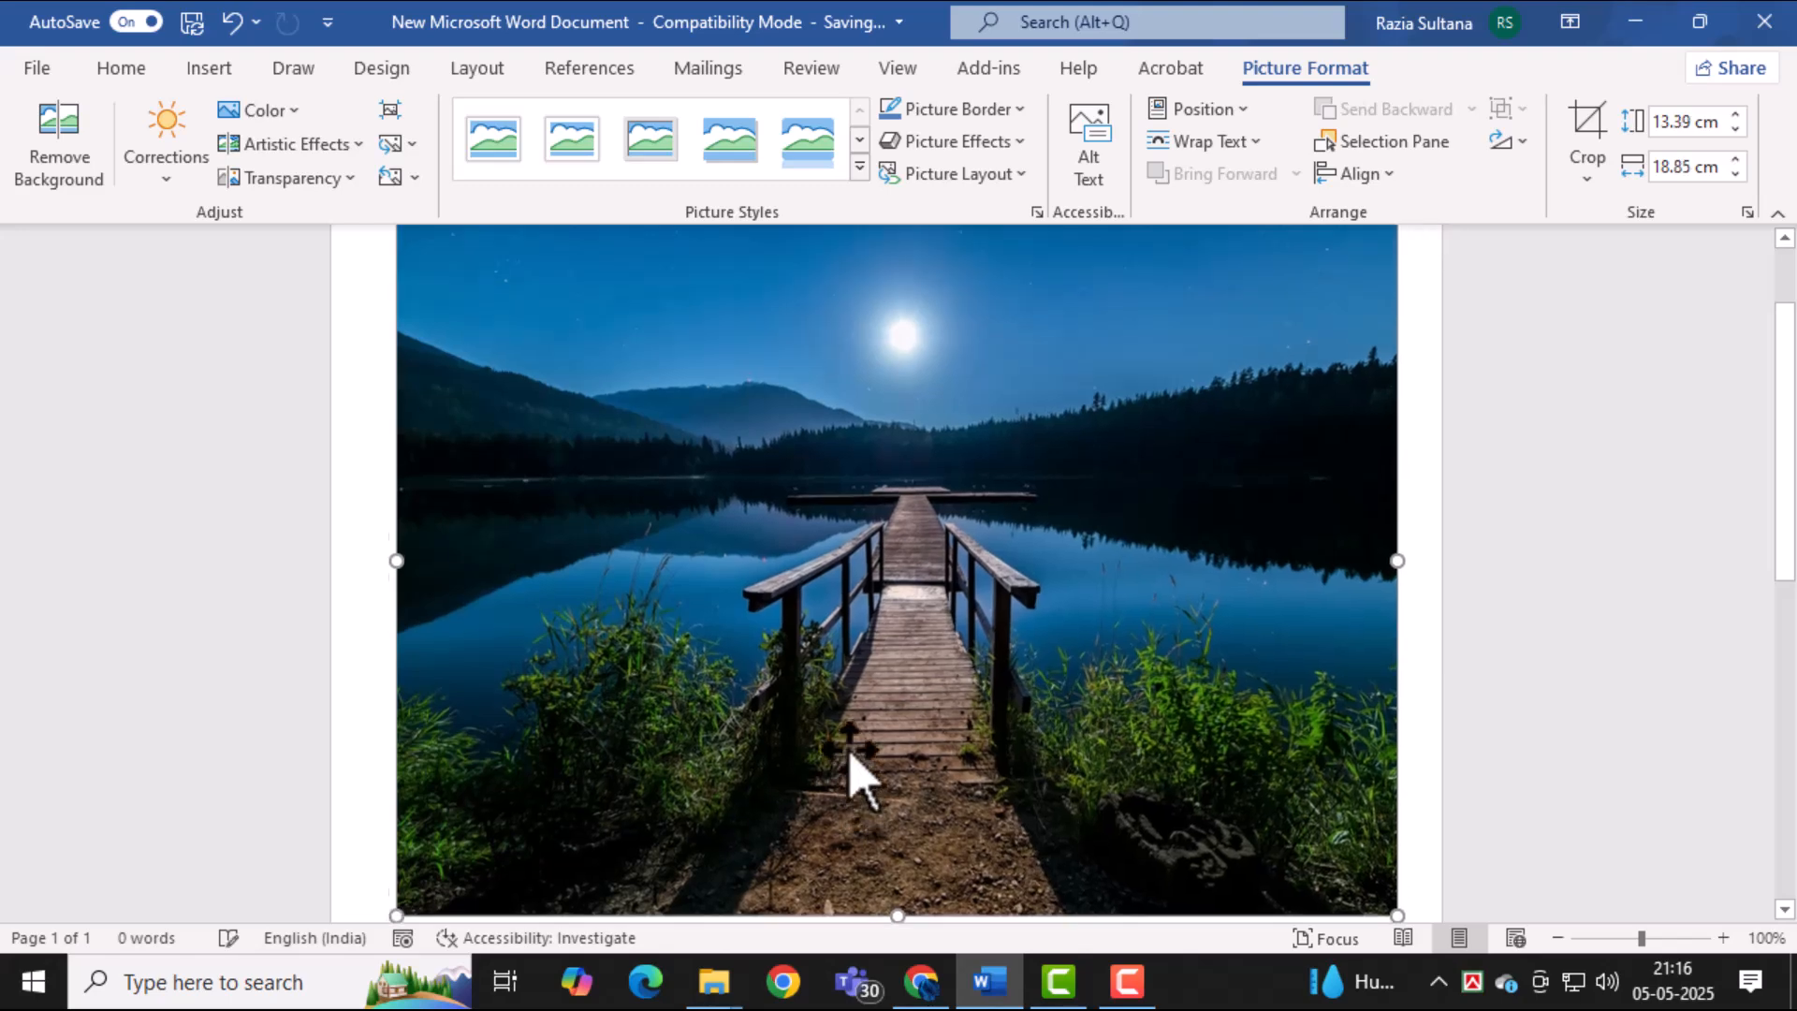
Show the File > Print screen previewing the photo page with Microsoft Print to PDF
click(36, 67)
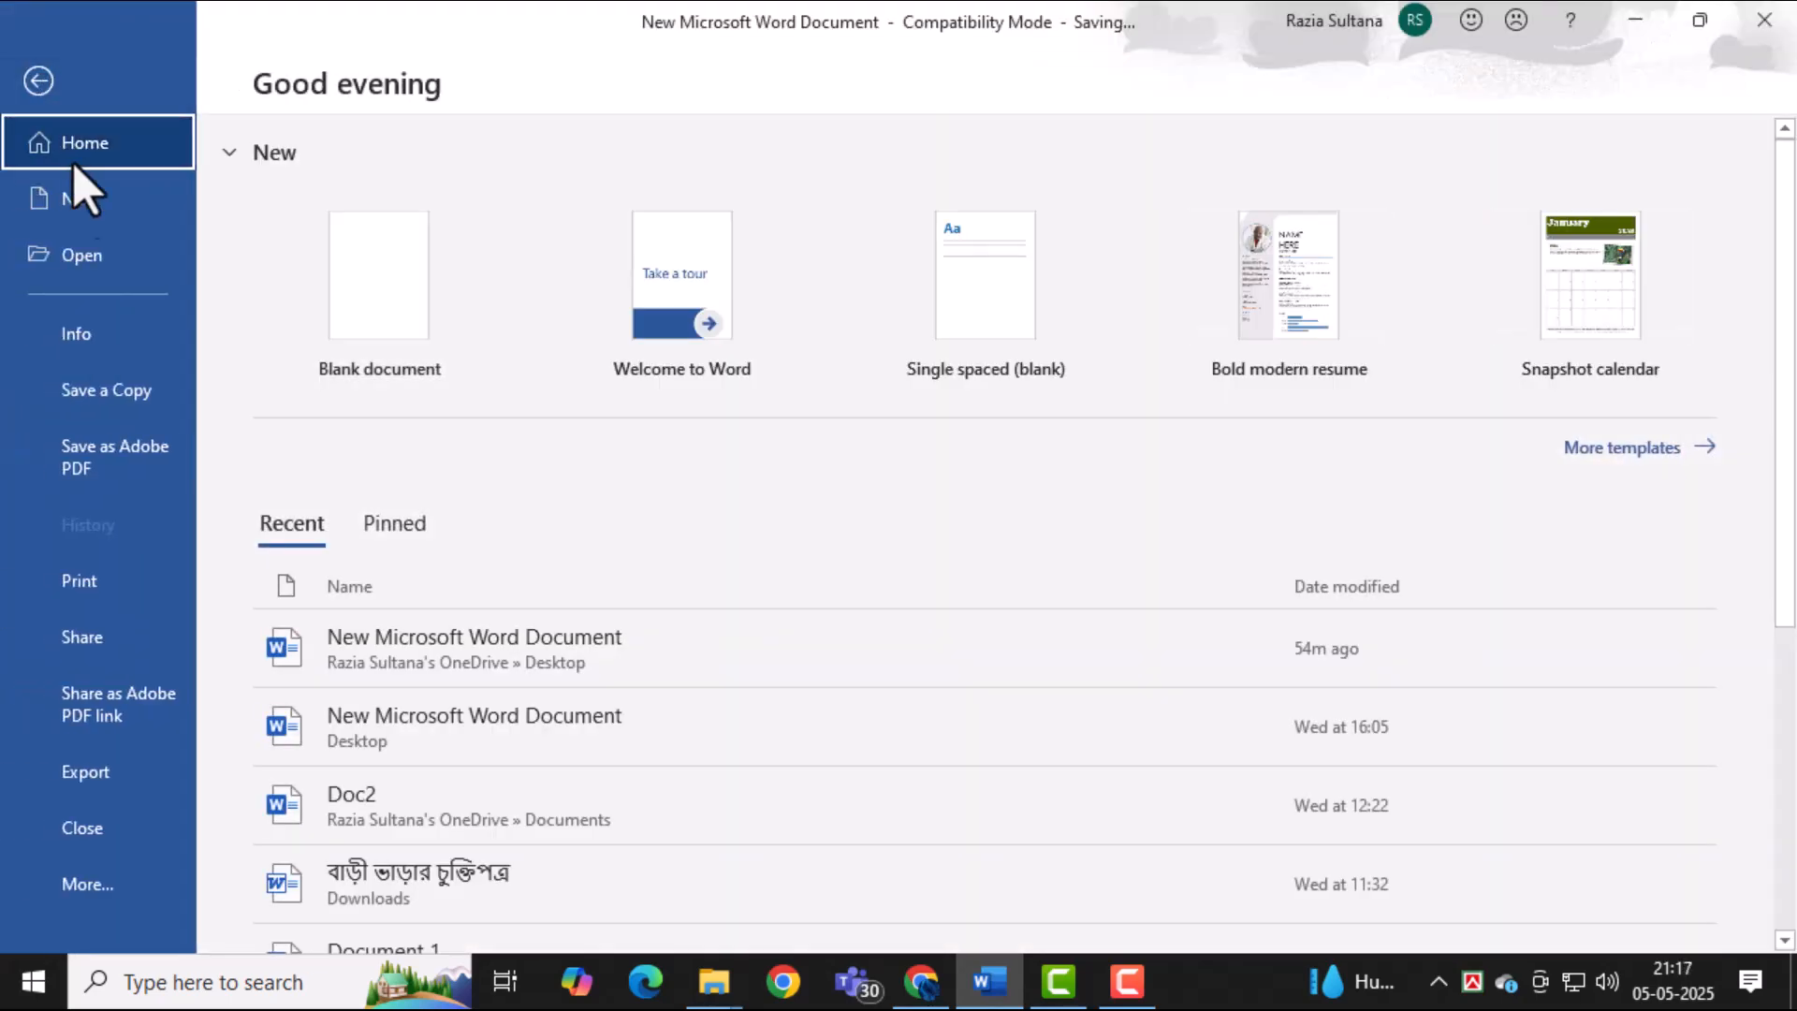
click(79, 580)
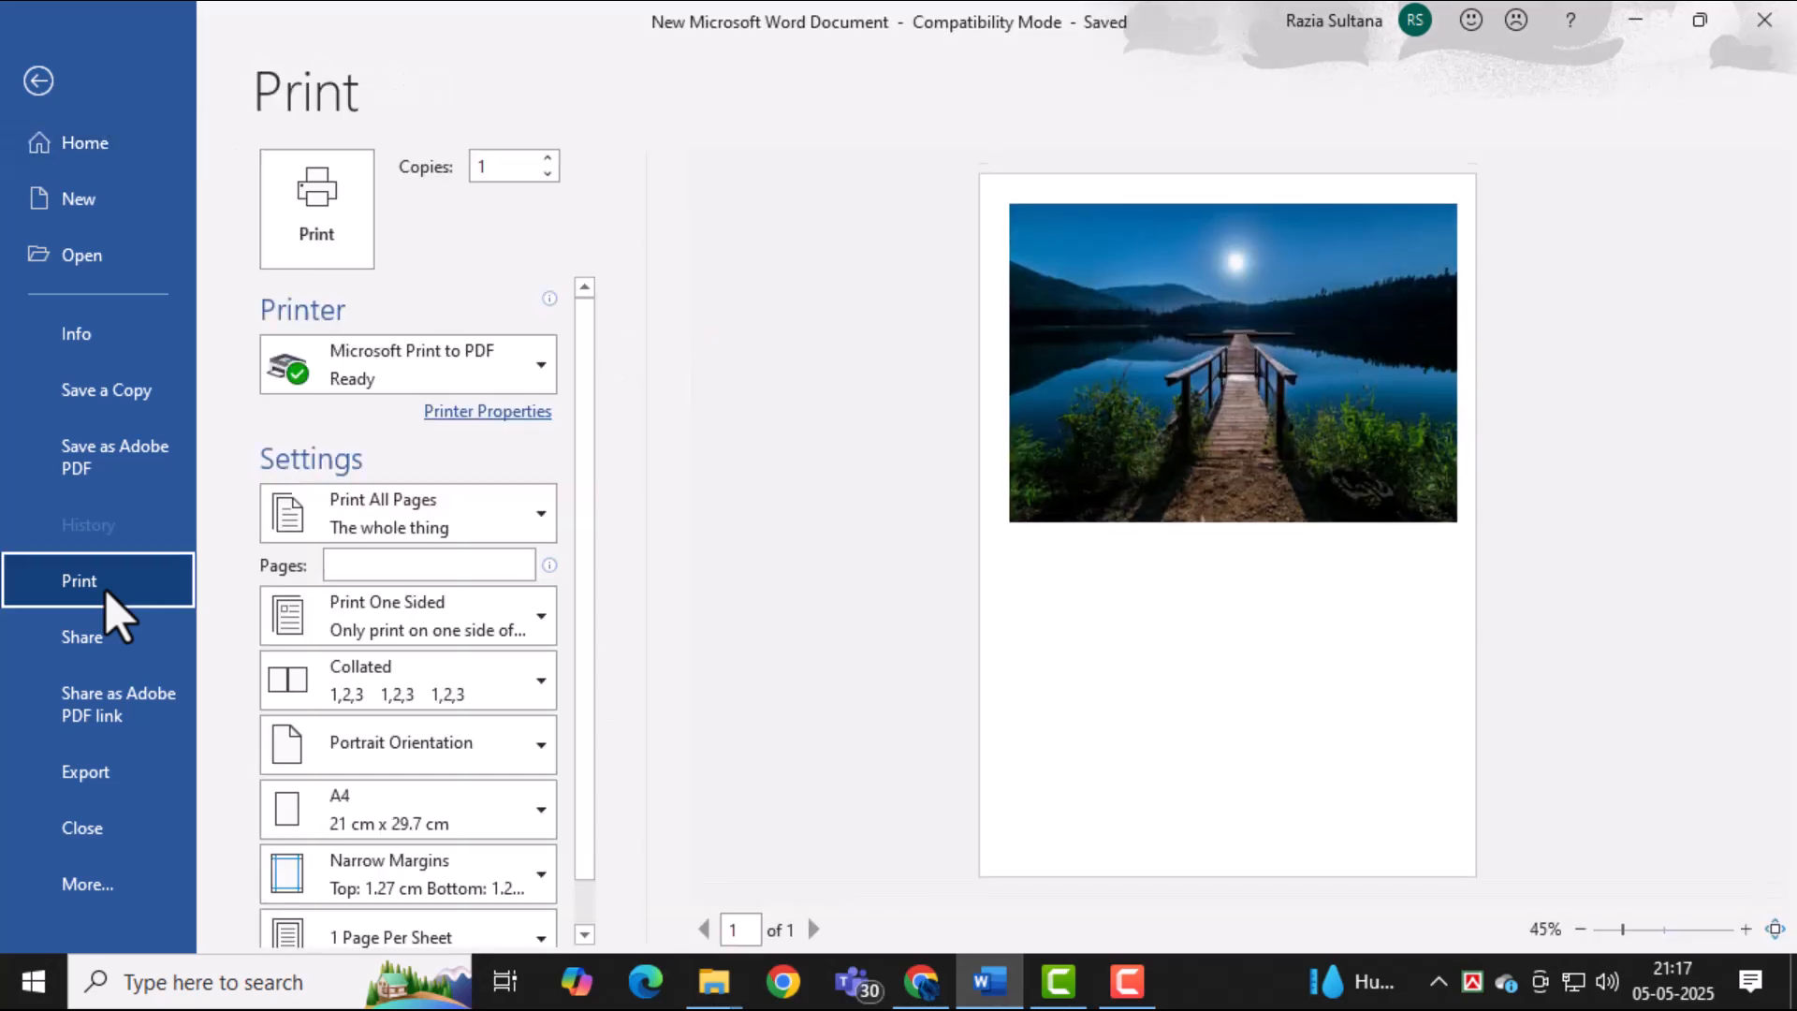
mouse_move(475, 442)
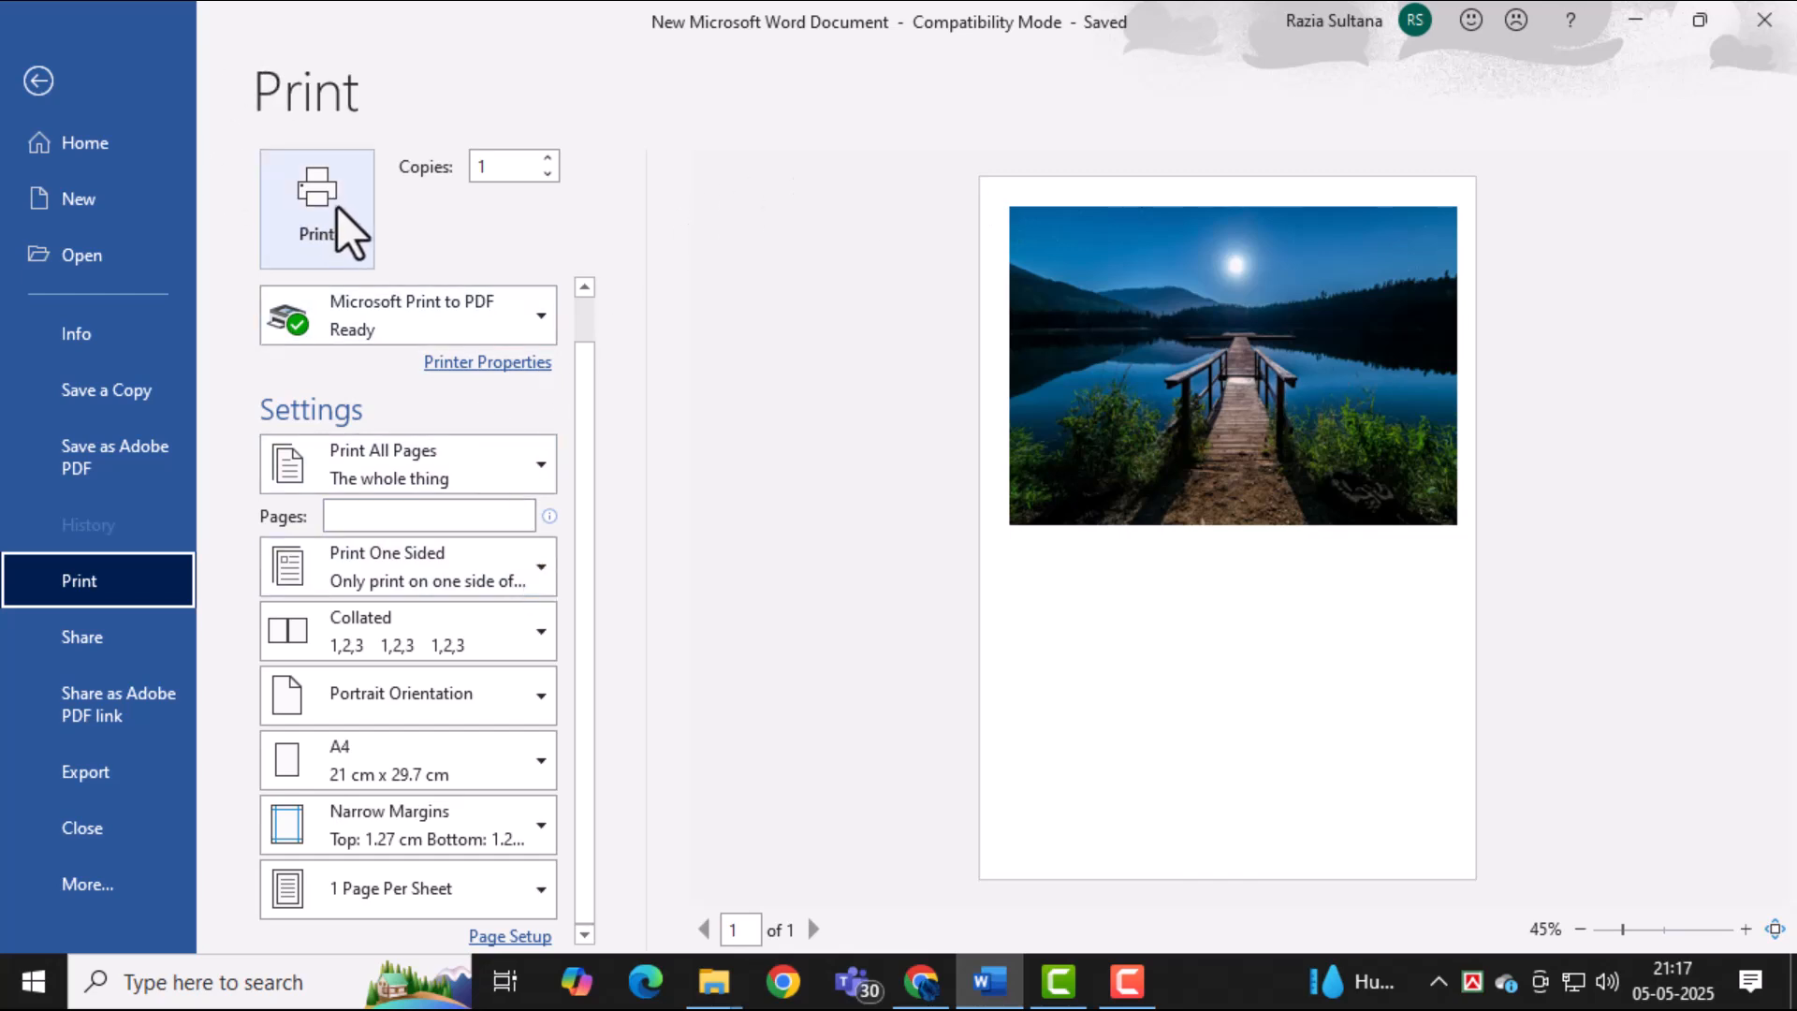
mouse_move(339, 228)
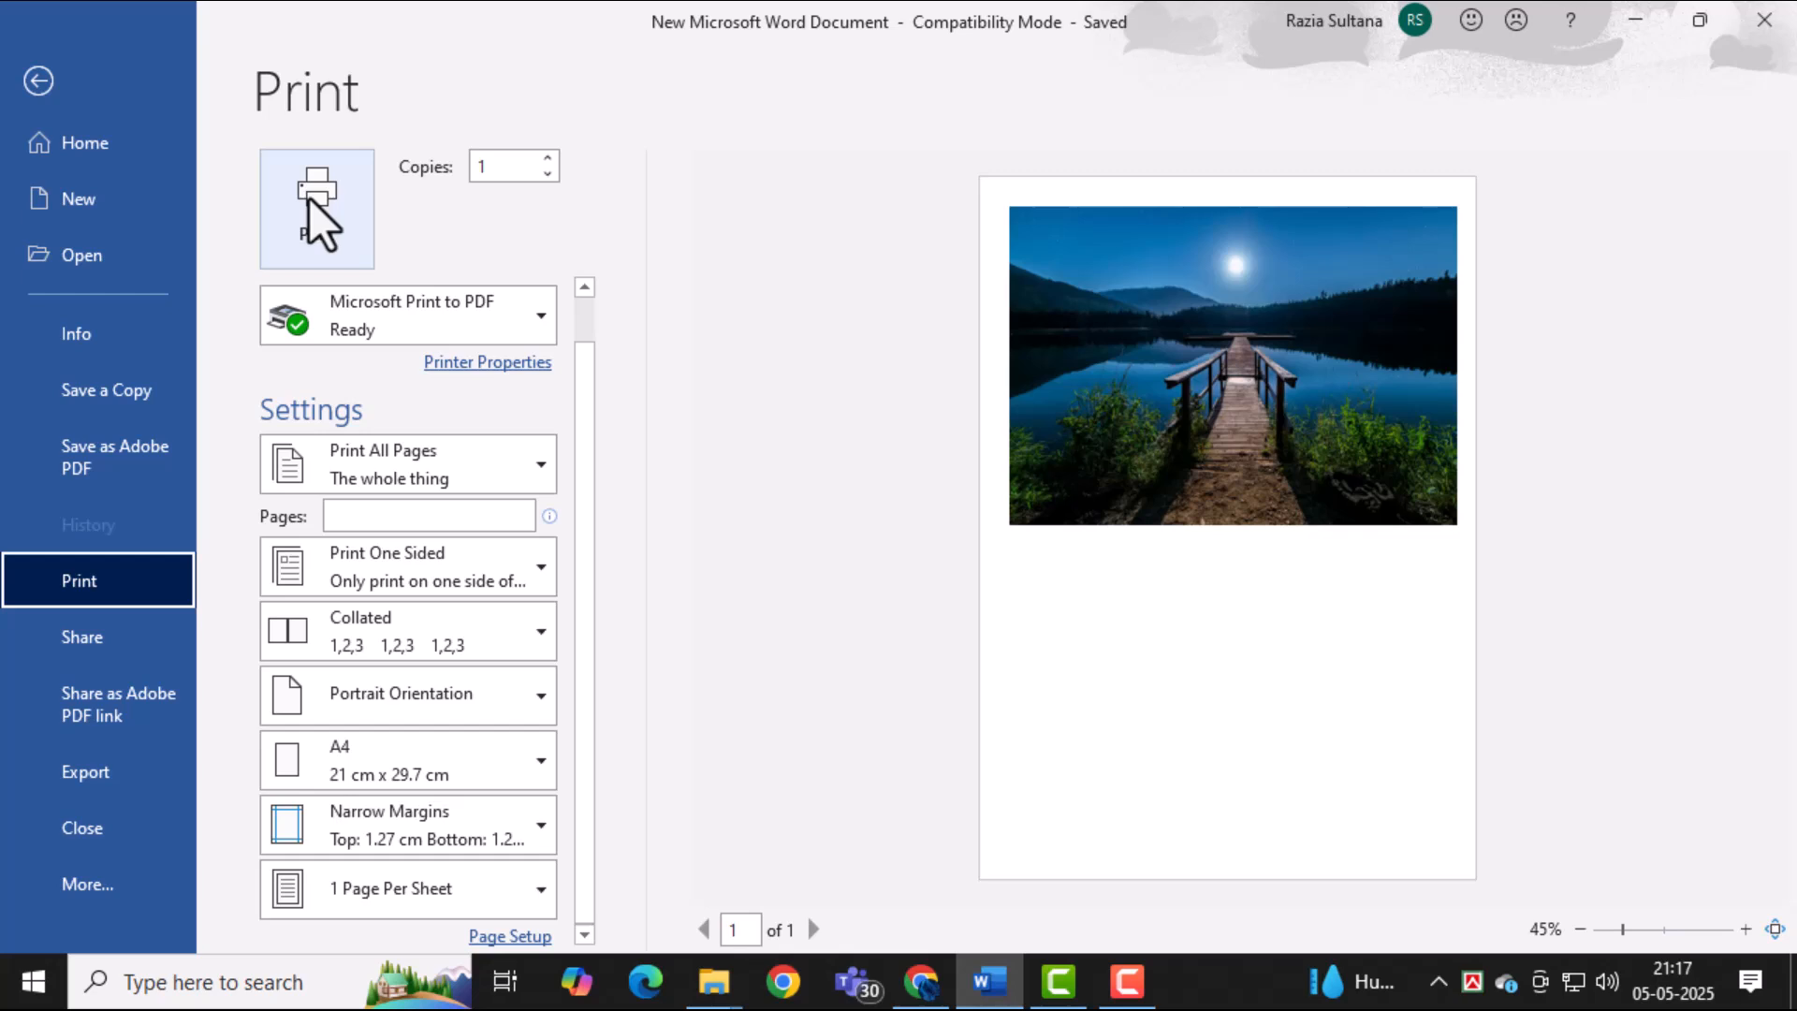
mouse_move(90, 43)
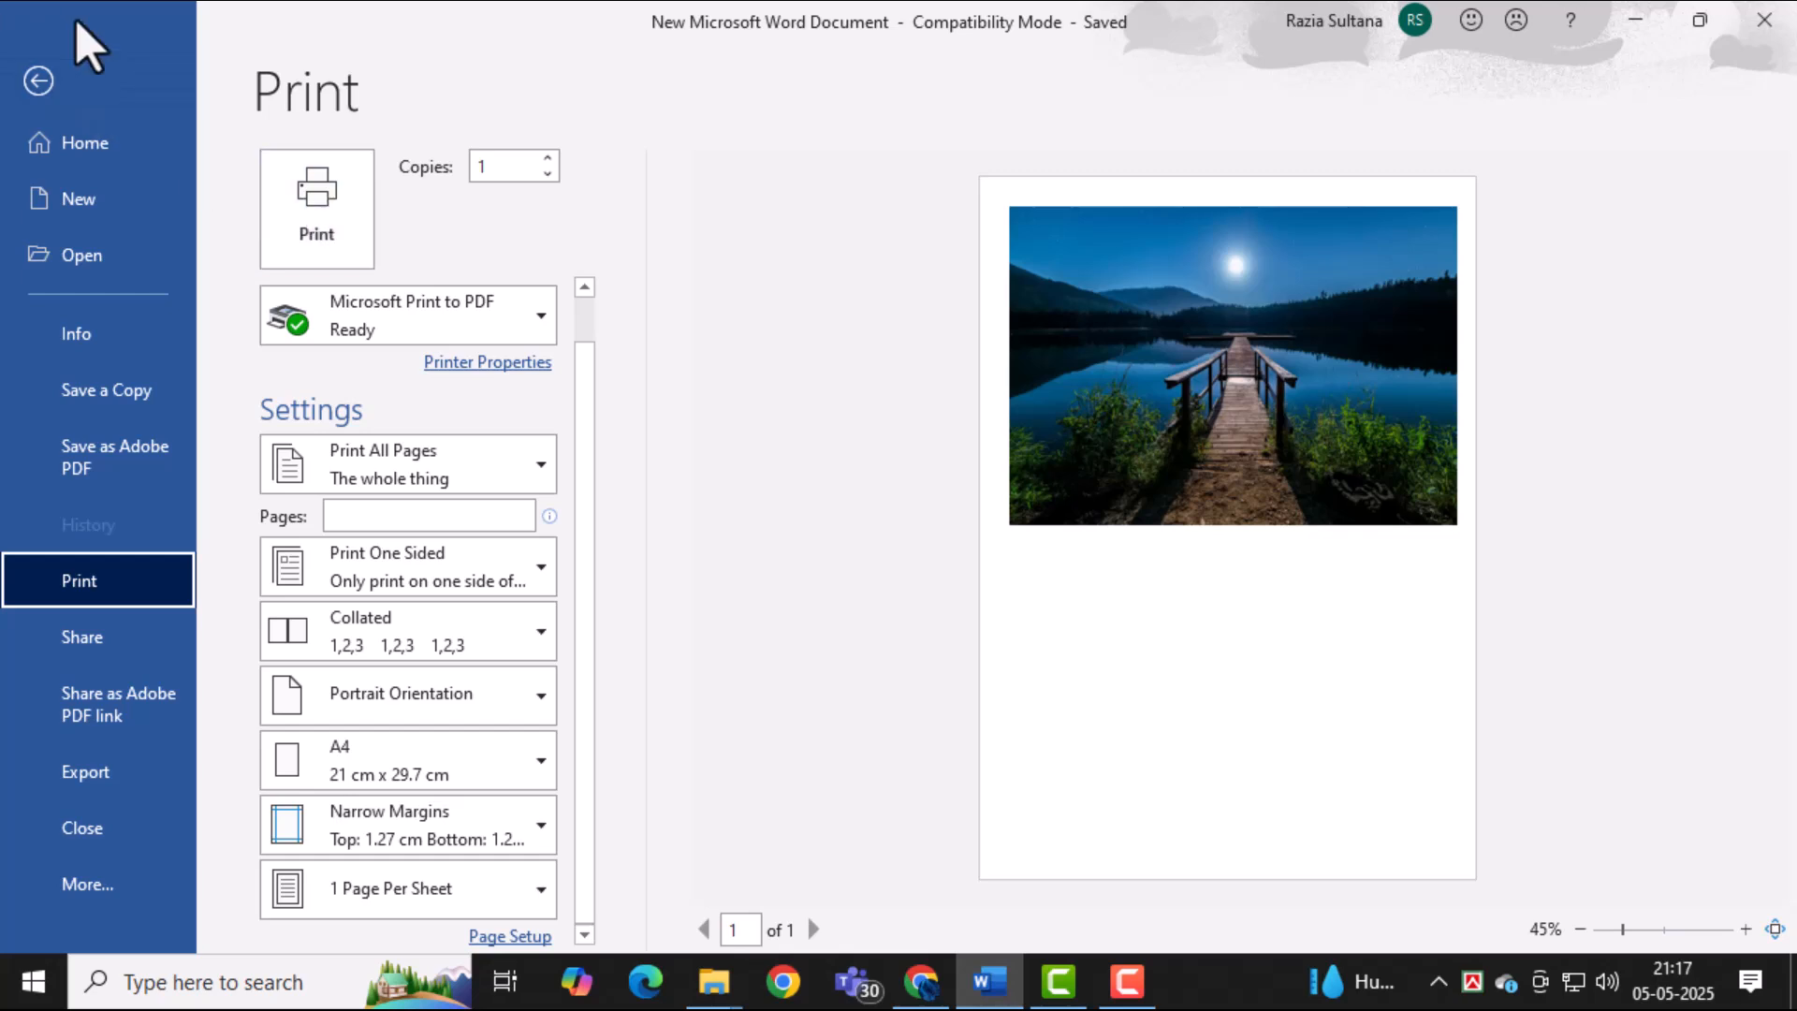